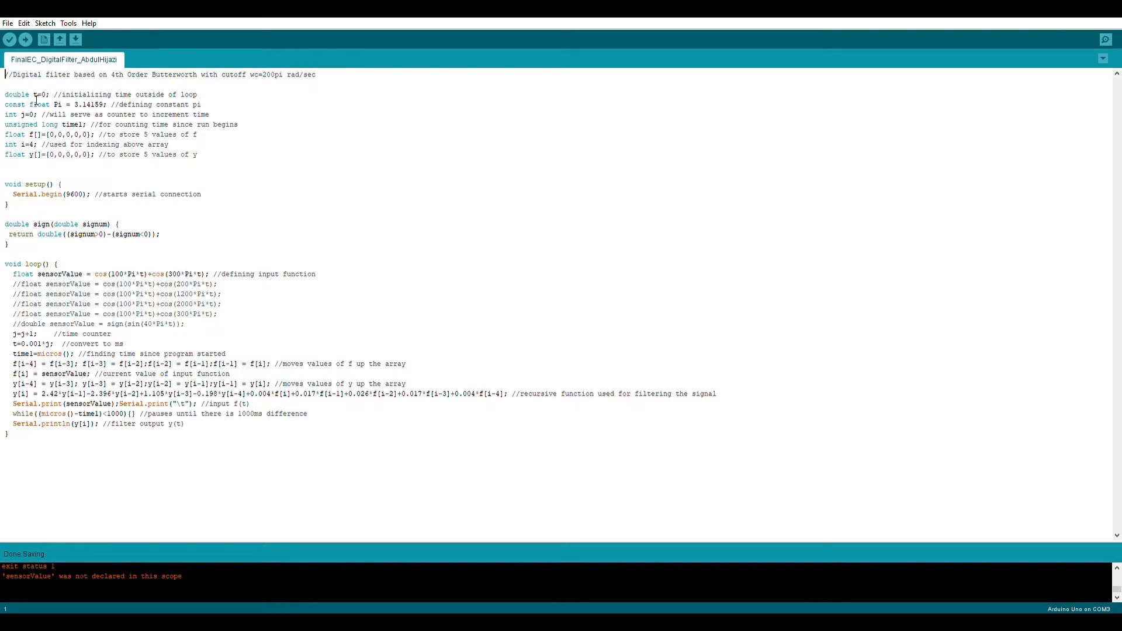
mouse_move(52, 99)
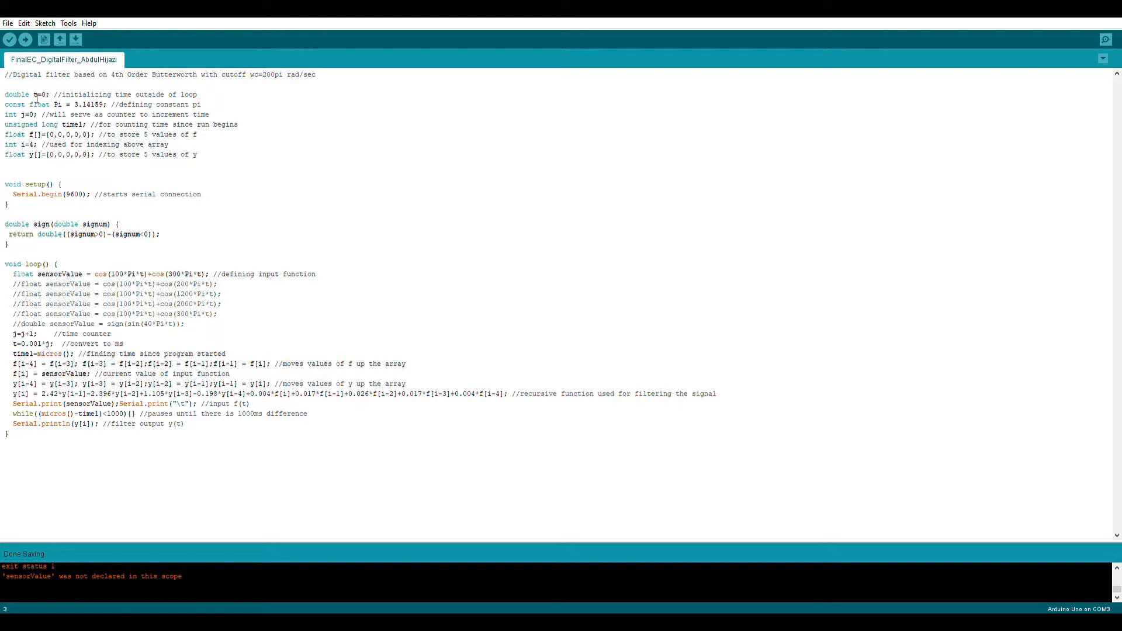
double_click(35, 93)
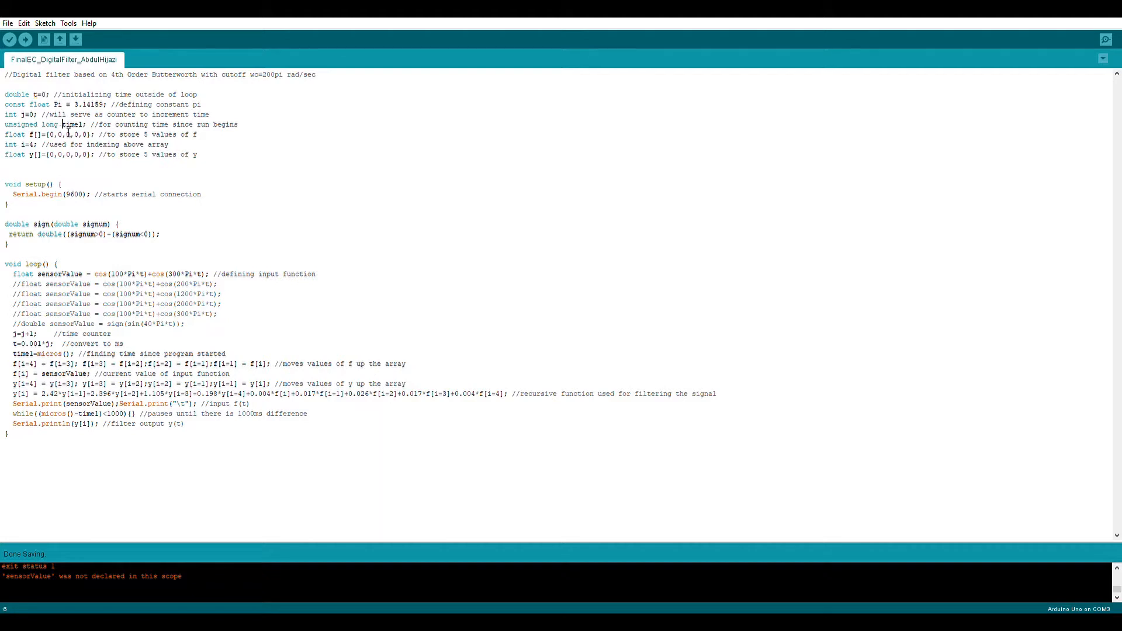
double_click(67, 123)
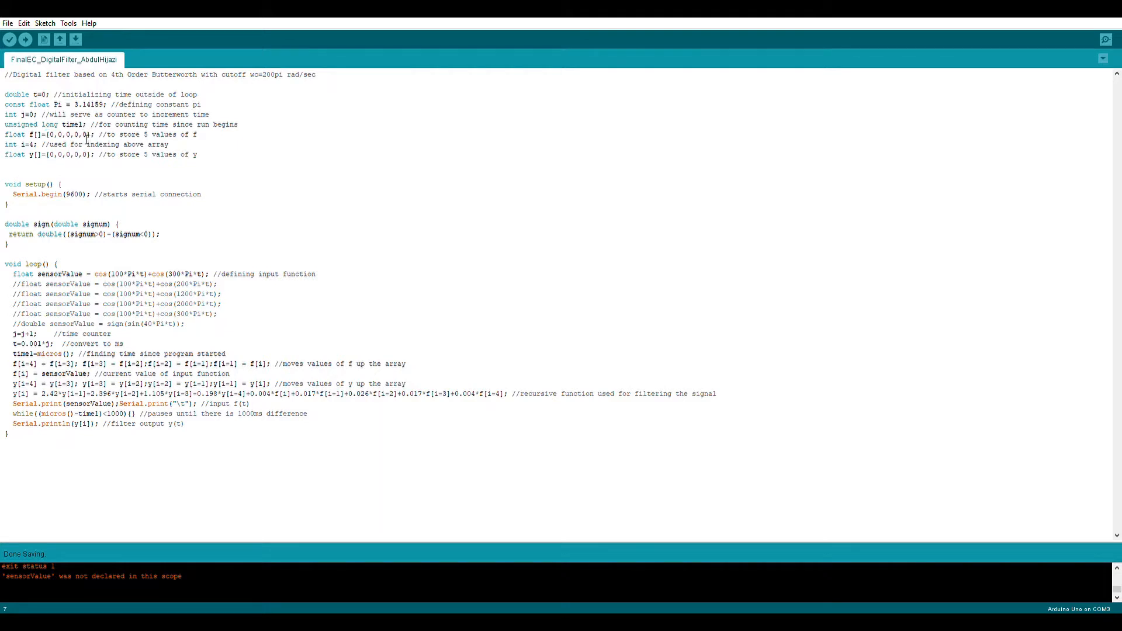
mouse_move(82, 140)
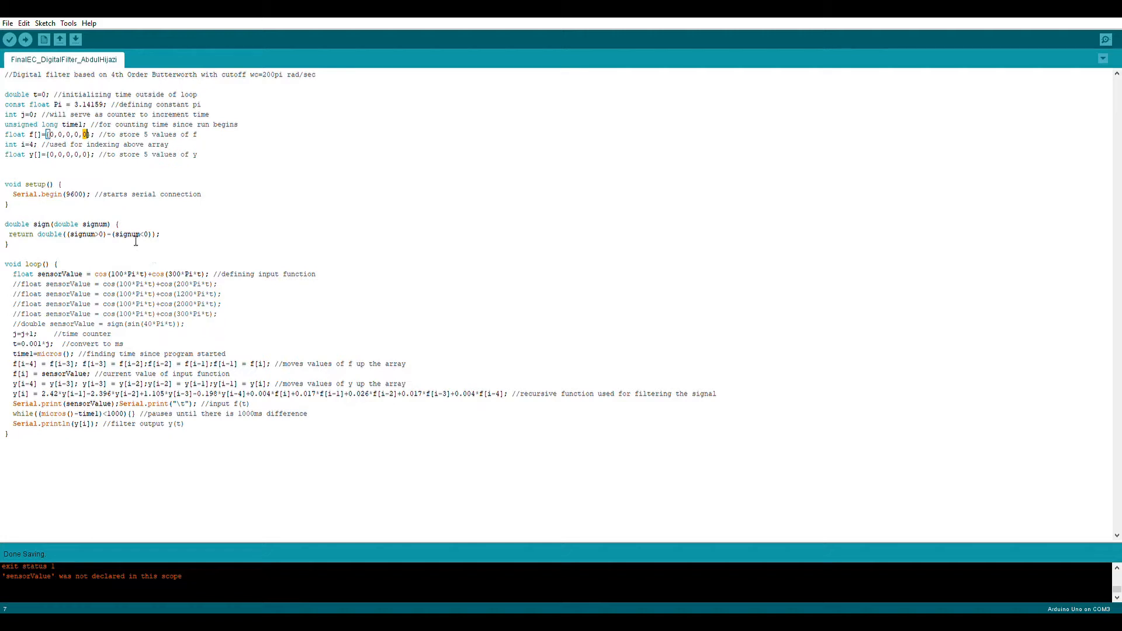
left_click_drag(6, 224, 9, 243)
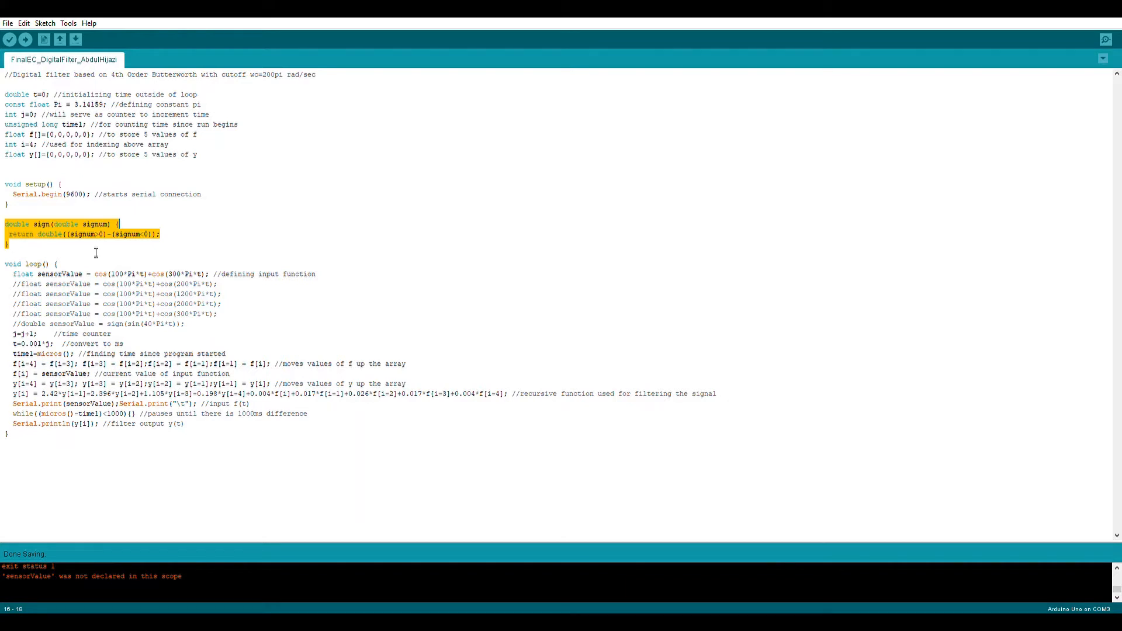
mouse_move(133, 187)
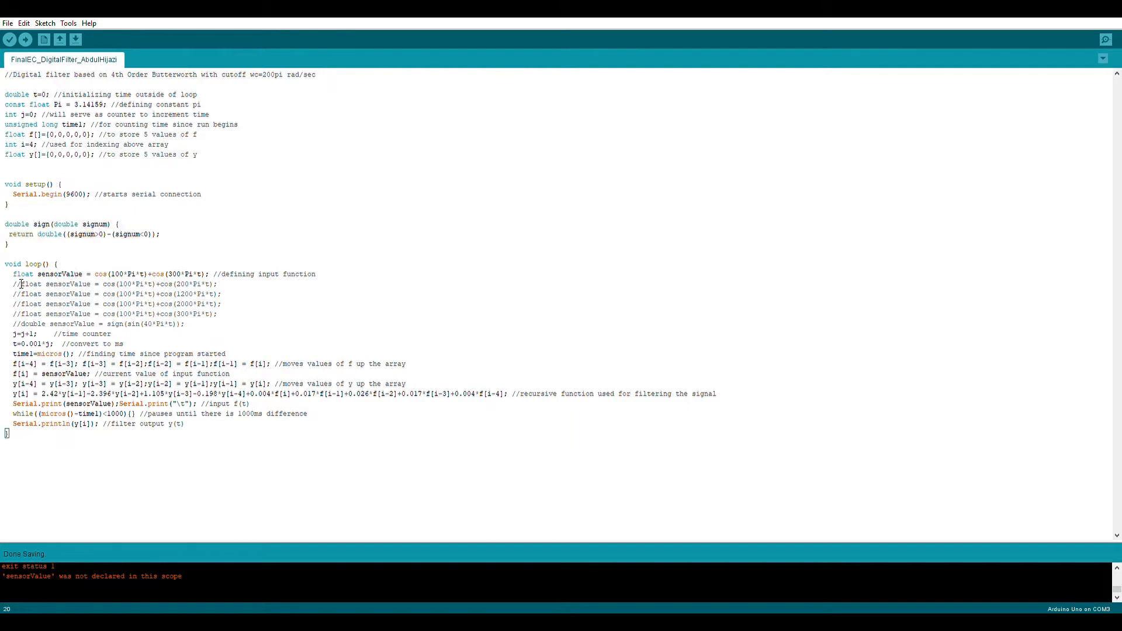
left_click_drag(13, 273, 187, 324)
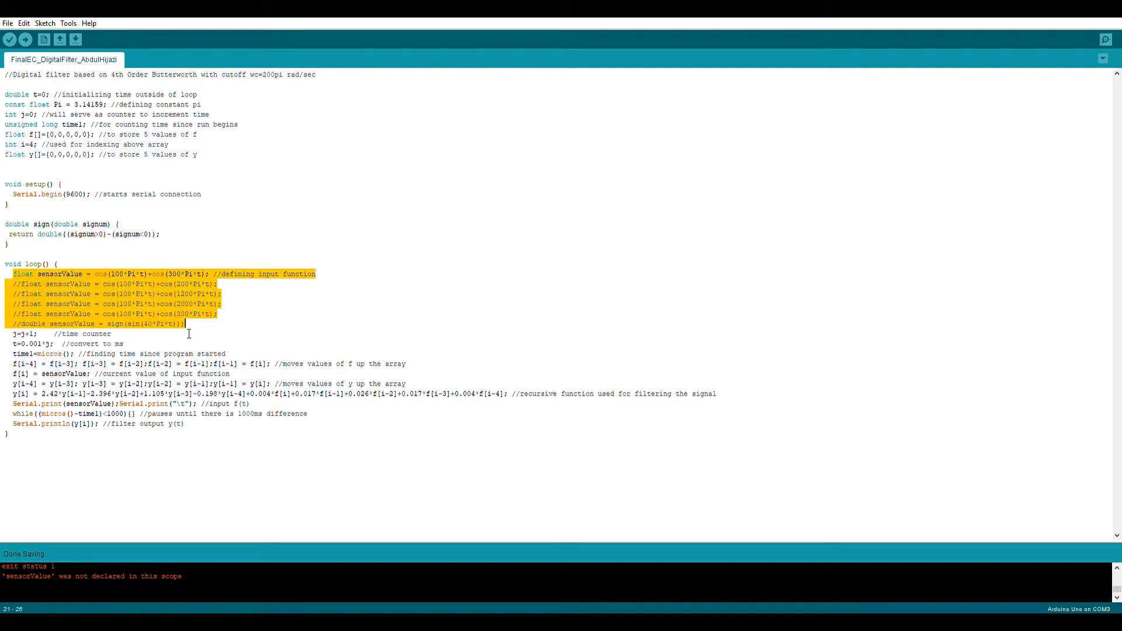
left_click(205, 327)
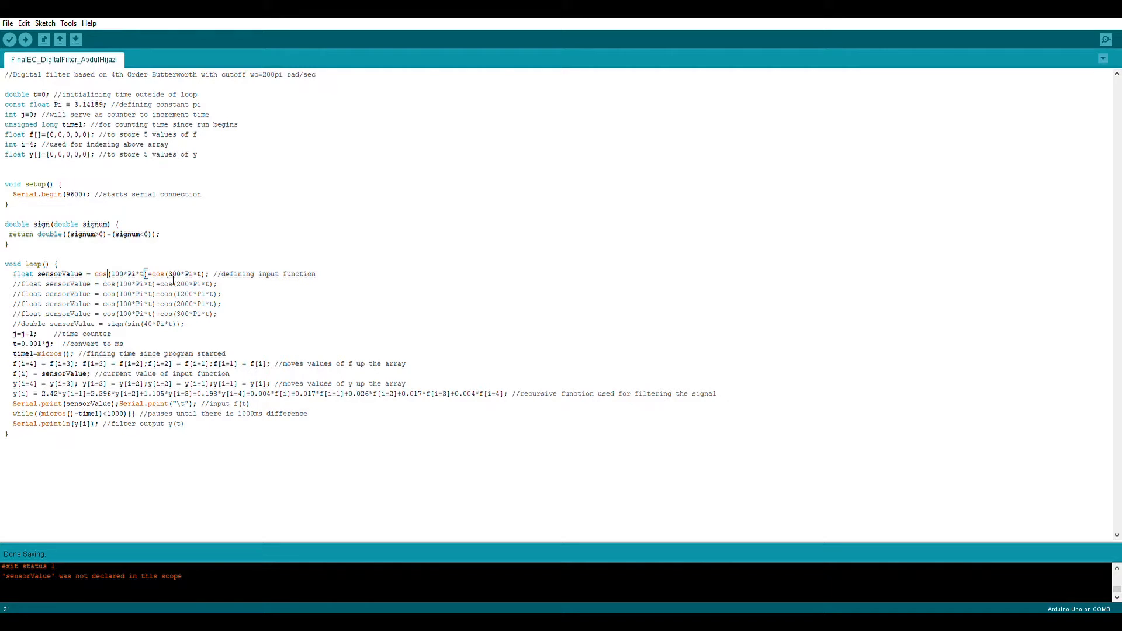
mouse_move(88, 344)
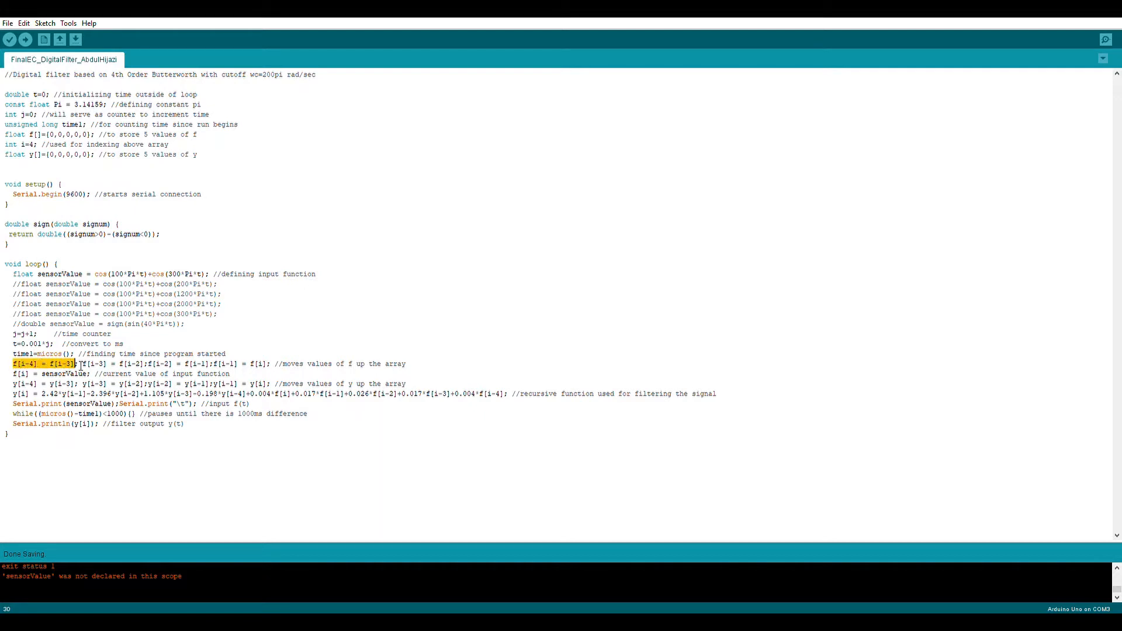
left_click_drag(81, 363, 269, 364)
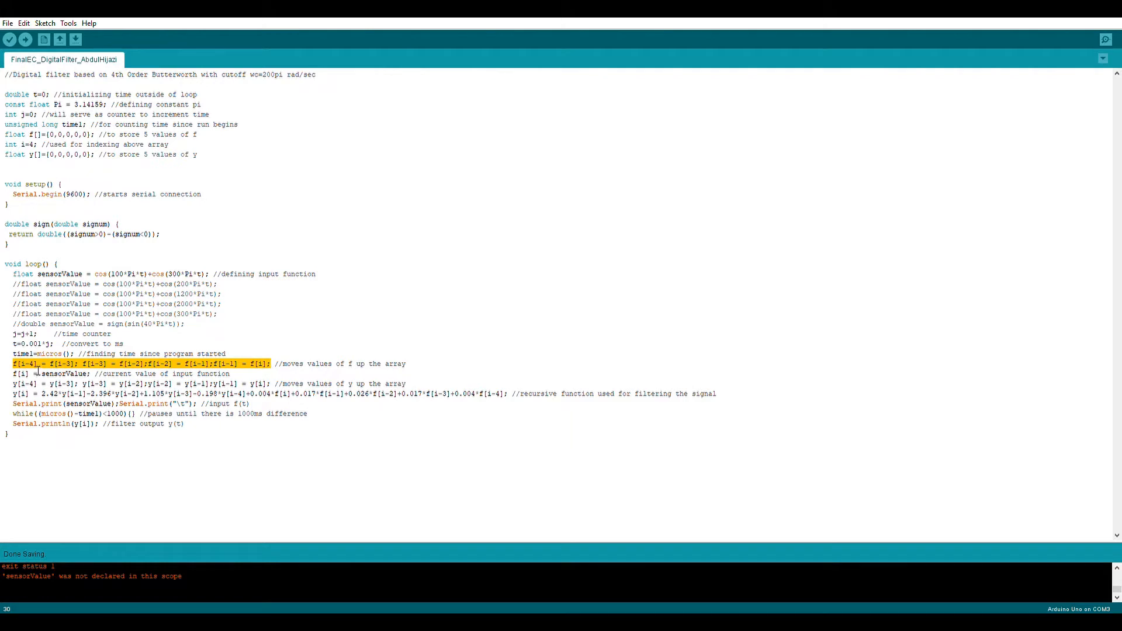
left_click(82, 134)
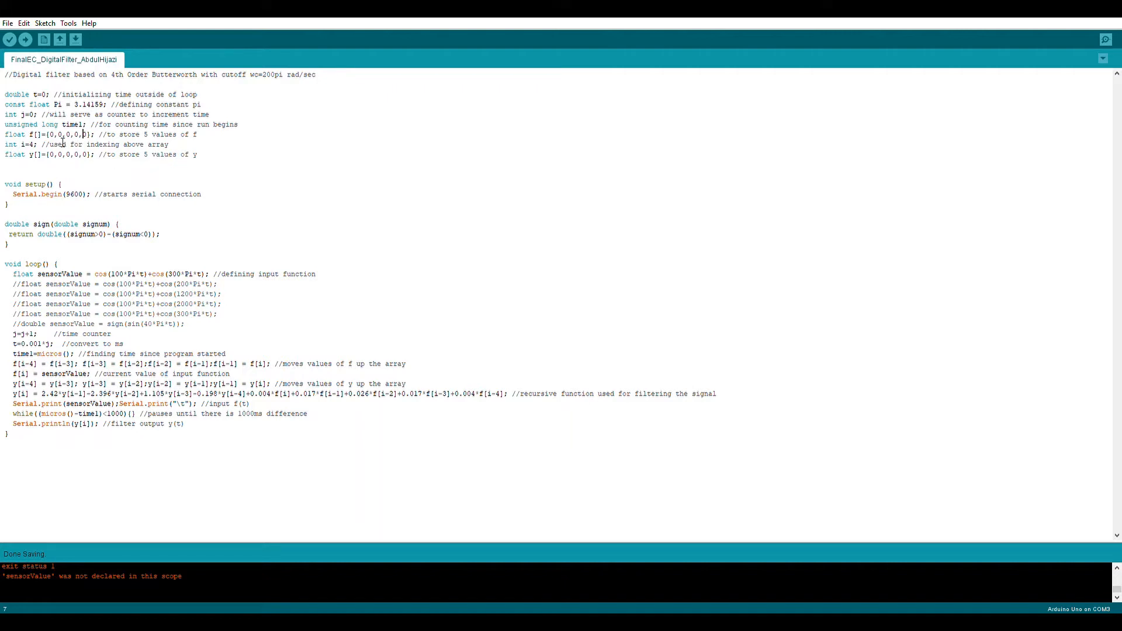
mouse_move(94, 149)
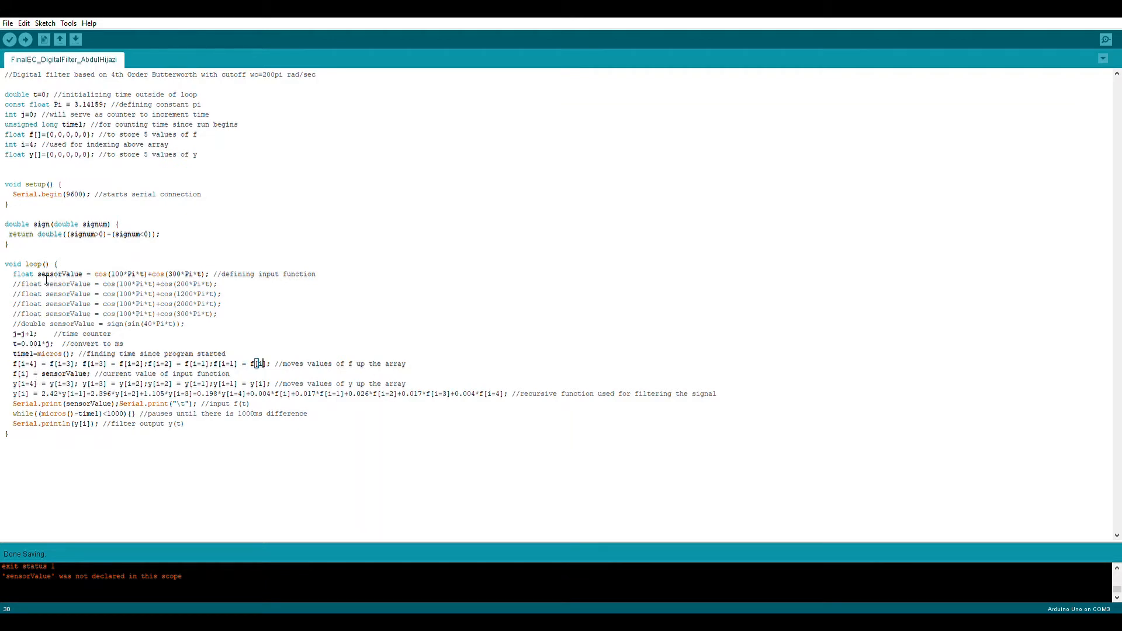
double_click(56, 273)
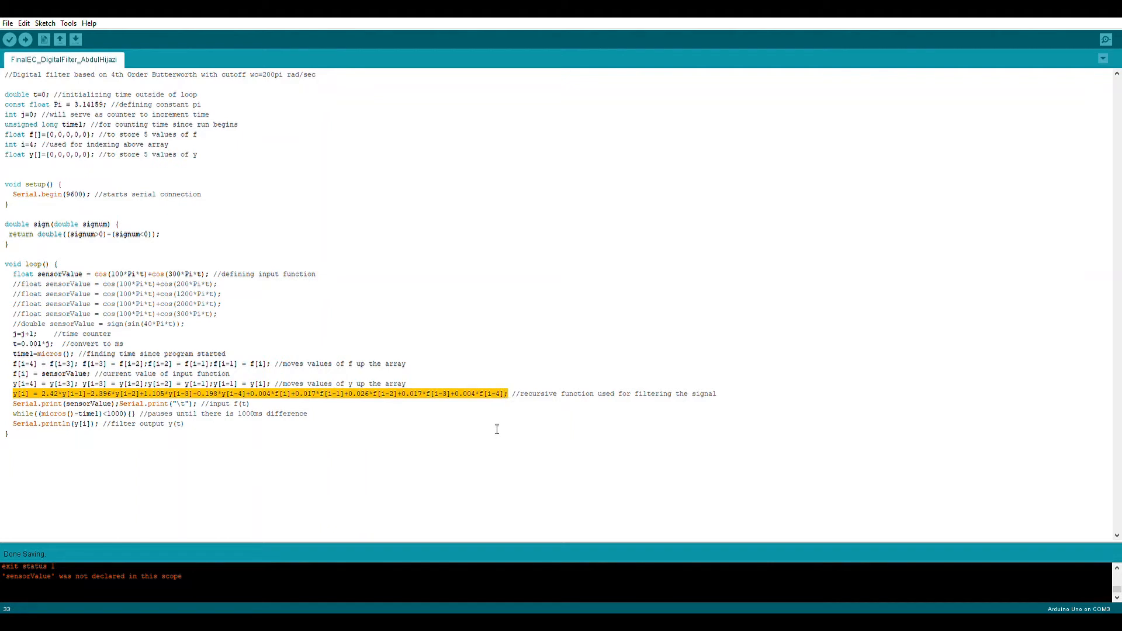
mouse_move(524, 390)
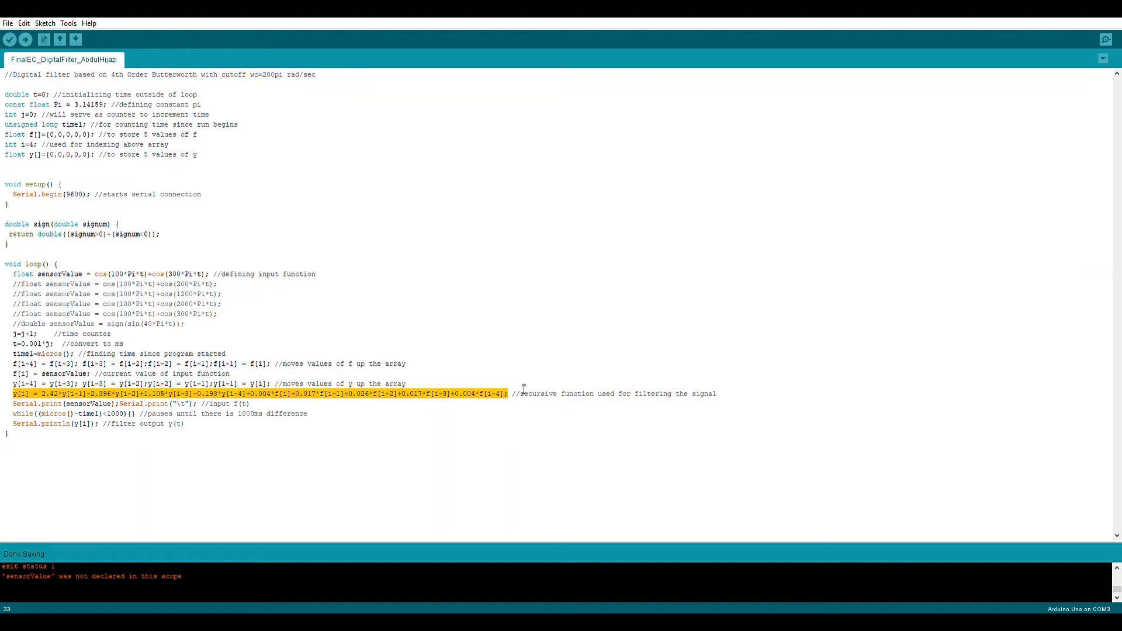
mouse_move(594, 405)
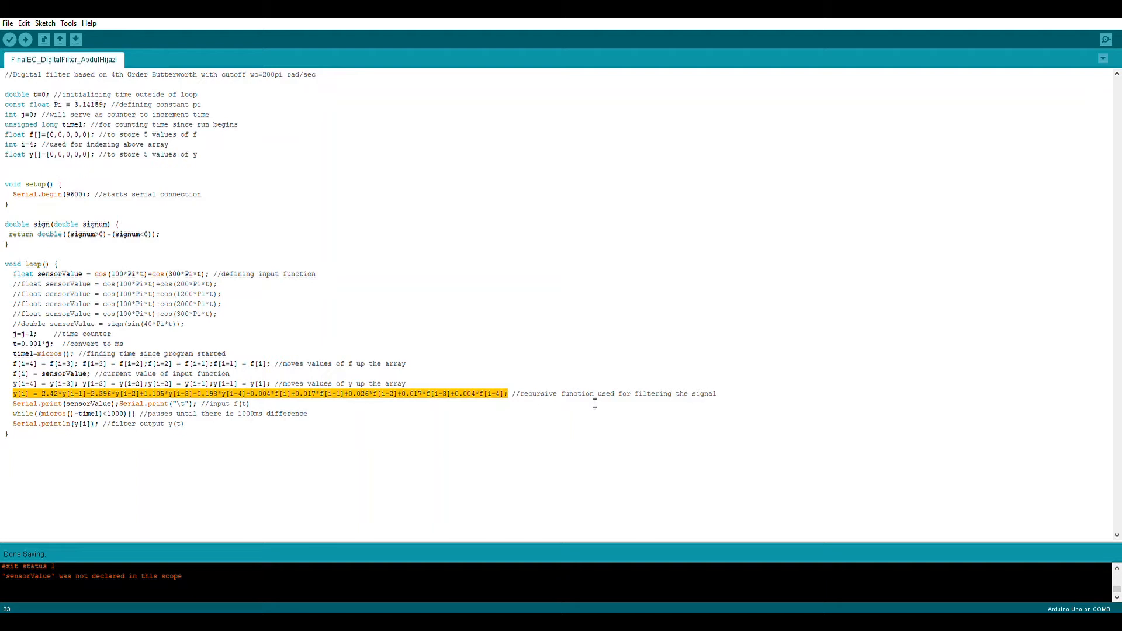